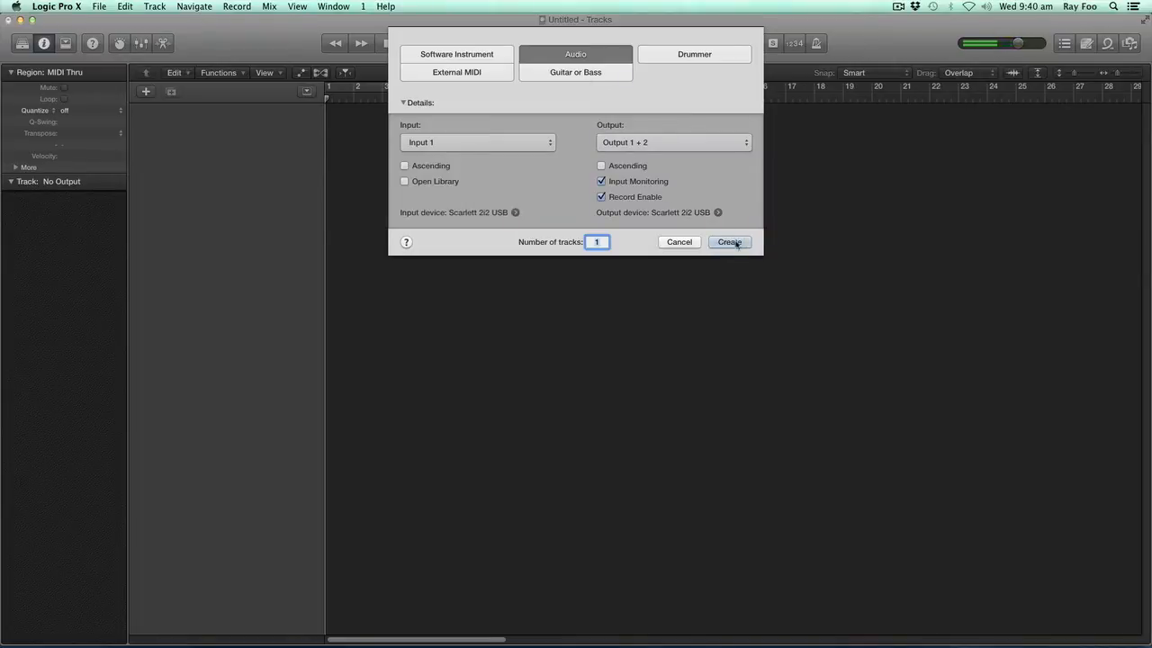
Step: Create one audio track, Audio 1, on Input 1 and Output 1+2
{"action": "left_click", "coordinate": [728, 241]}
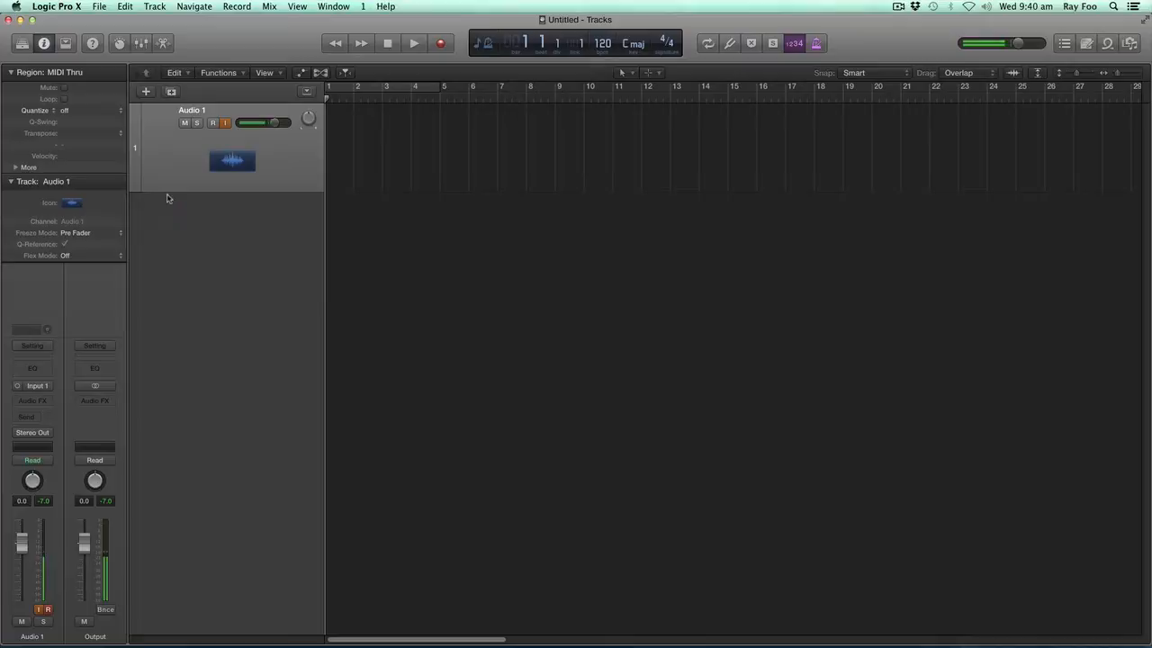
{"action": "mouse_move", "coordinate": [335, 159]}
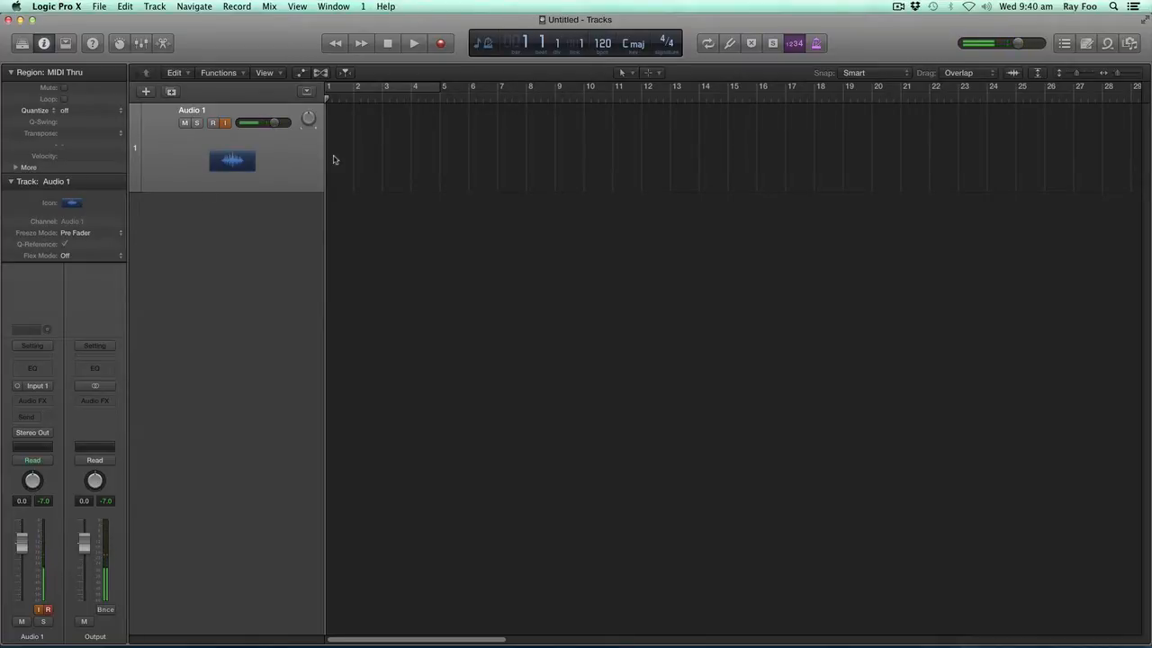
{"action": "left_click", "coordinate": [437, 42]}
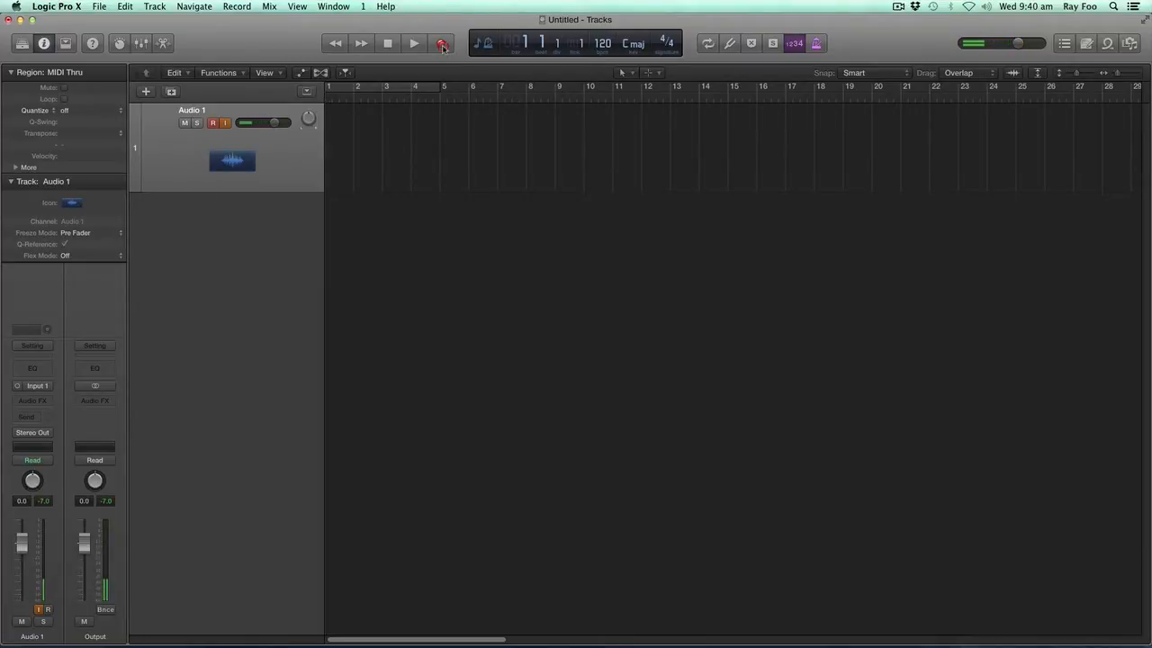
Step: Record a roughly three-bar take of spoken numbers, Untitled_1#01, on Audio 1
{"action": "left_click", "coordinate": [408, 43]}
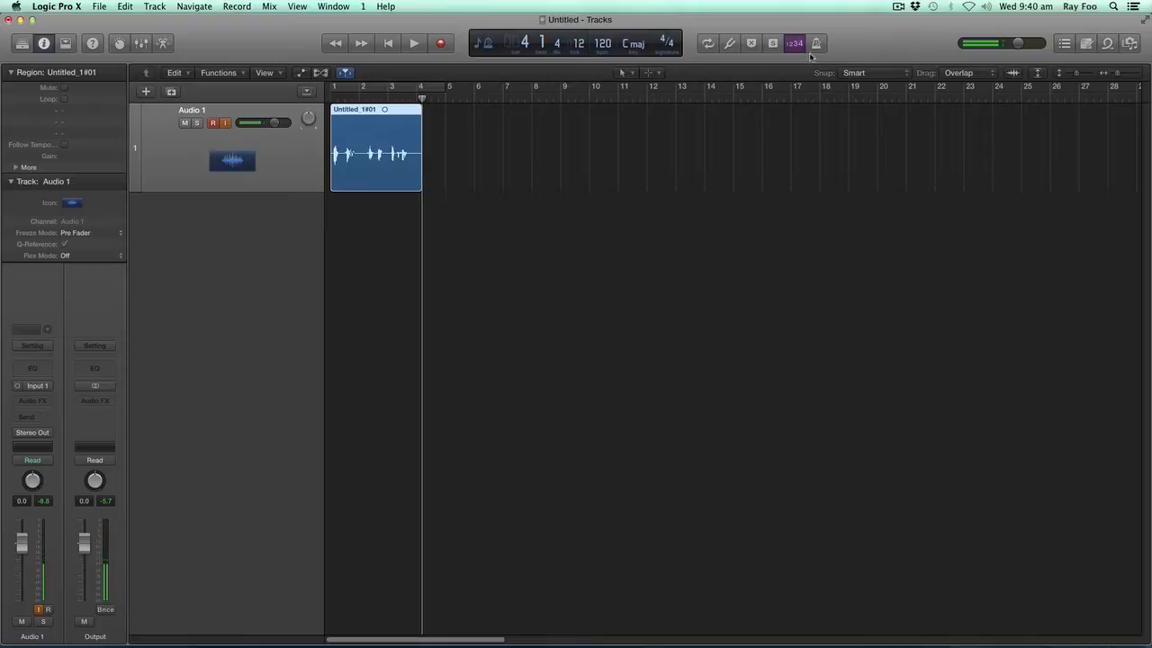
{"action": "left_click", "coordinate": [213, 122]}
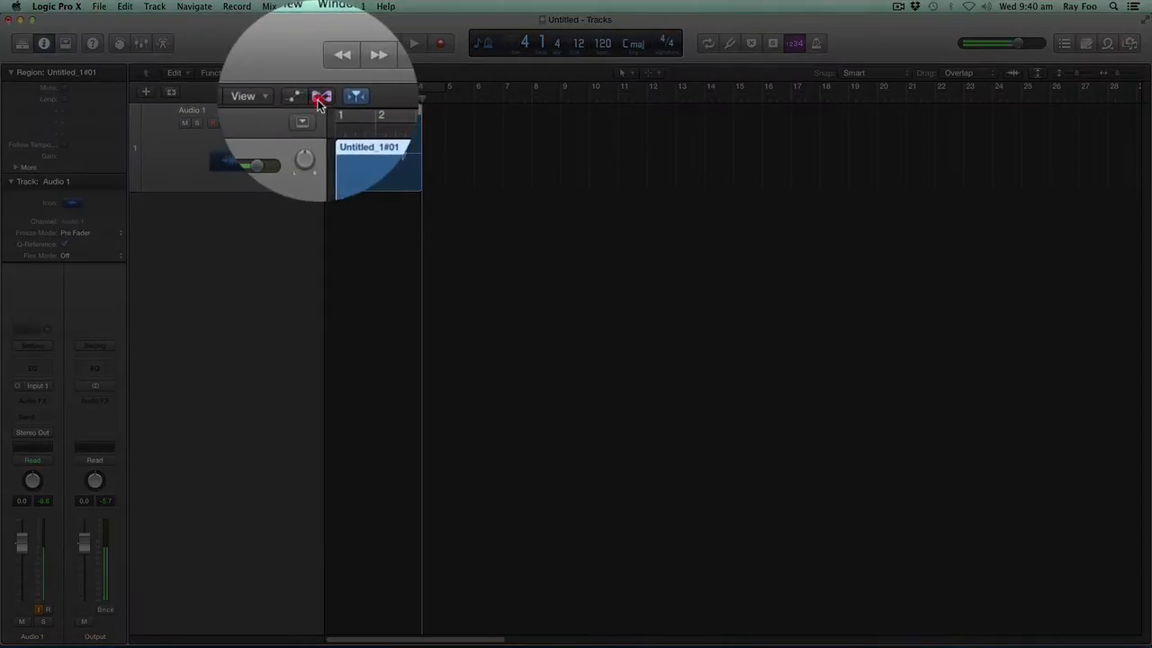
Step: Show Flex in Slicing mode on Audio 1 and zoom in on the take's markers
{"action": "left_click", "coordinate": [321, 97]}
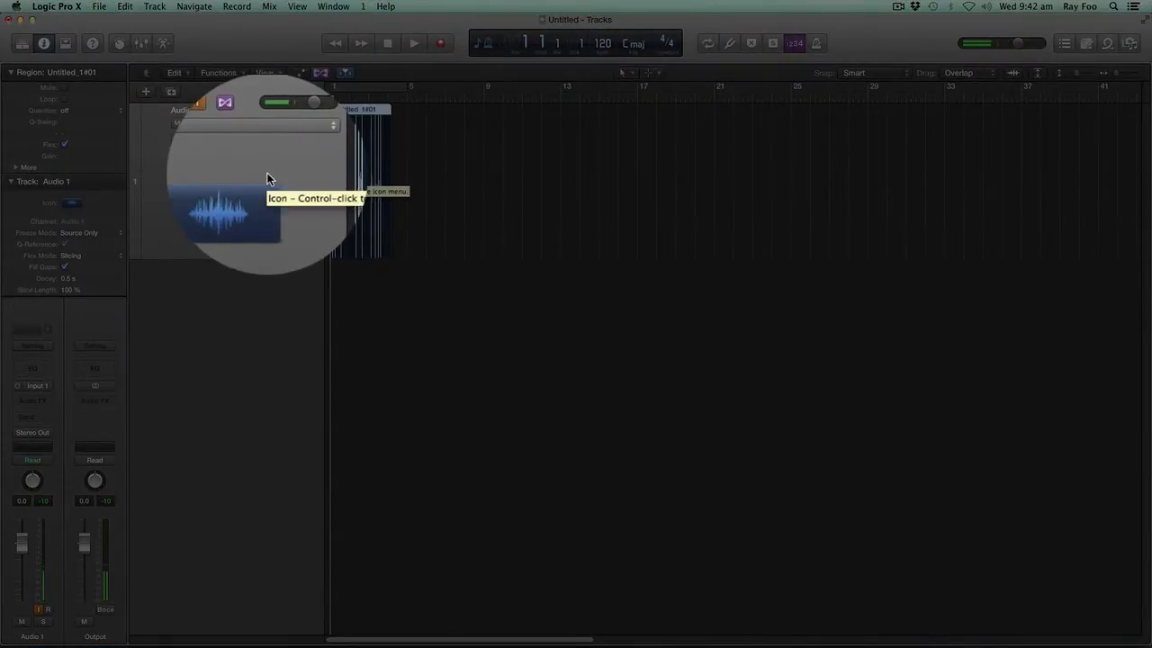
{"action": "key", "text": "cmd+down"}
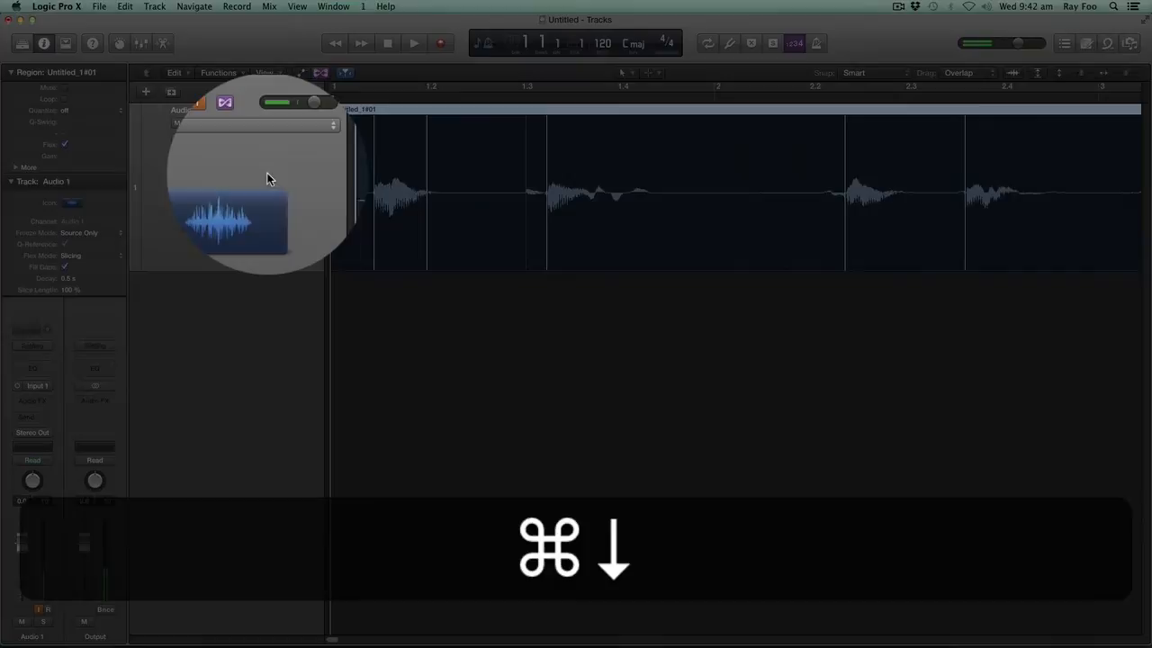
{"action": "key", "text": "cmd+right"}
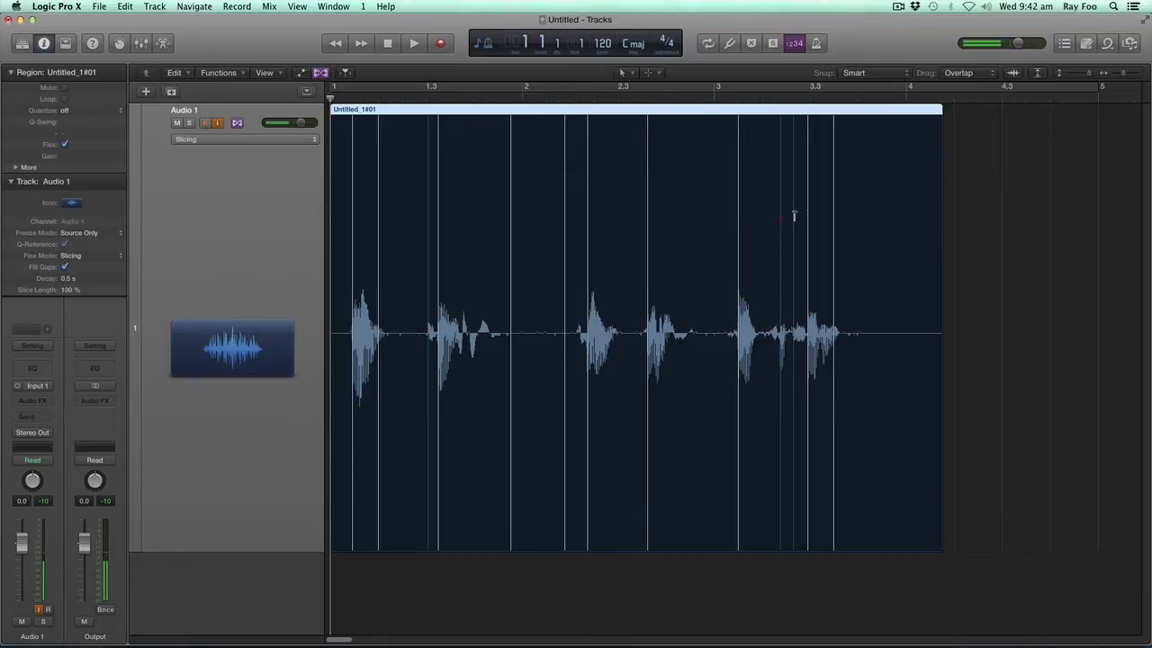
{"action": "mouse_move", "coordinate": [740, 221]}
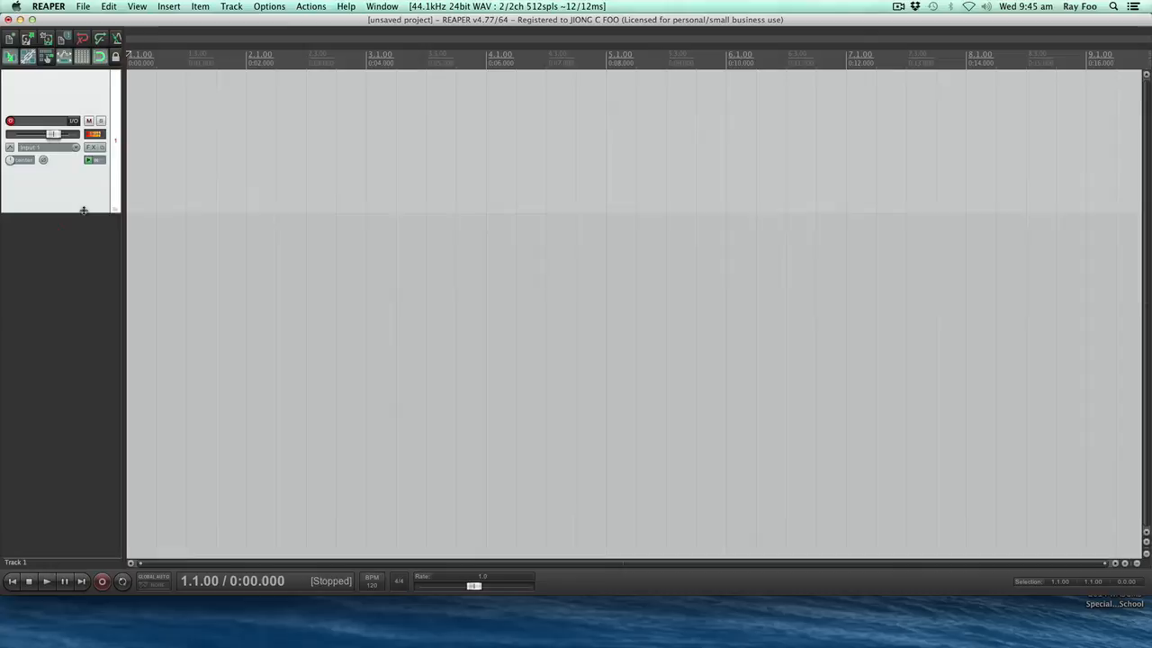
Step: Record the spoken numbers onto armed Track 1 as a WAV item with Command-R
{"action": "key", "text": "Cmd+R"}
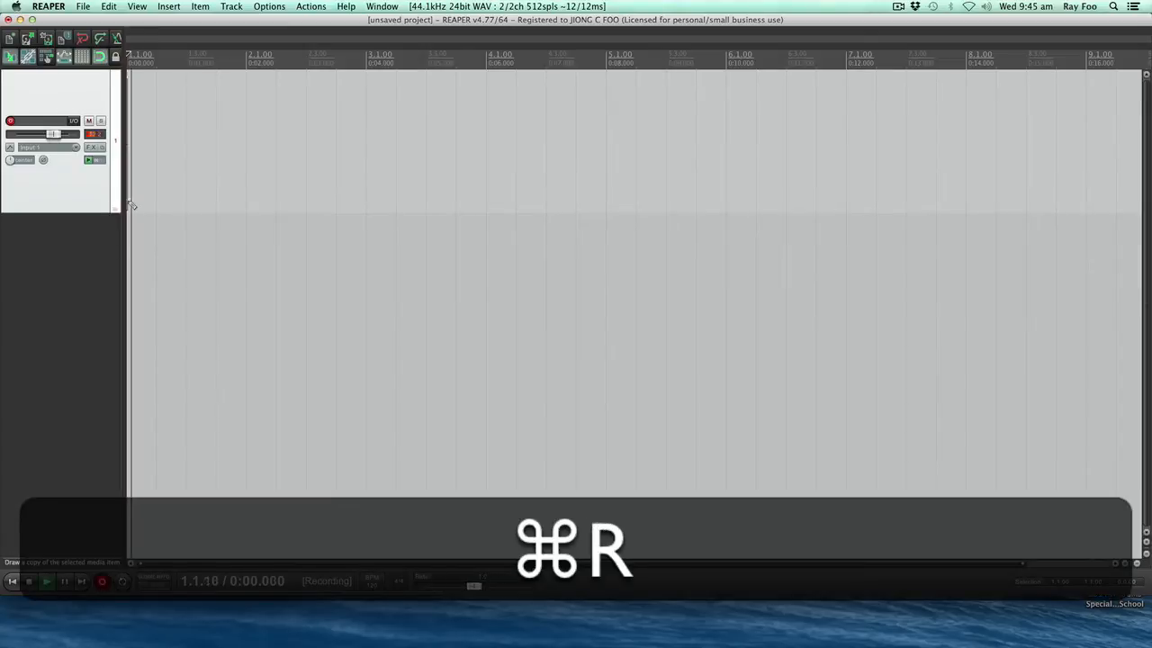
{"action": "key", "text": "cmd+r"}
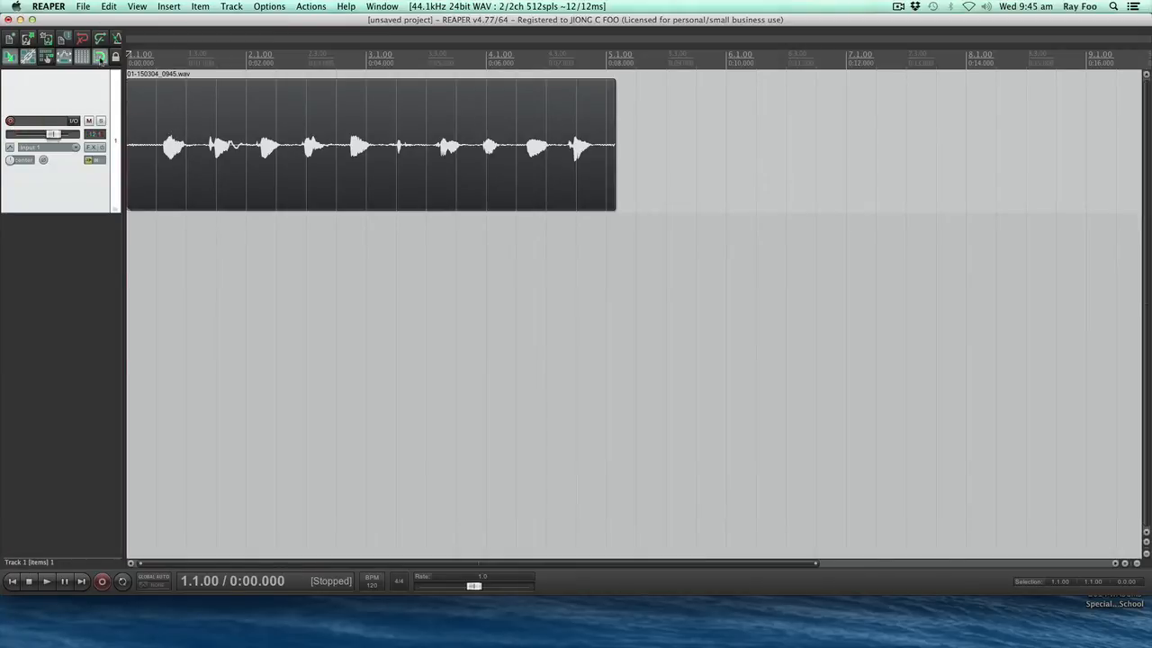
Step: Split the recorded item at the gap after the first spoken number
{"action": "left_click", "coordinate": [193, 139]}
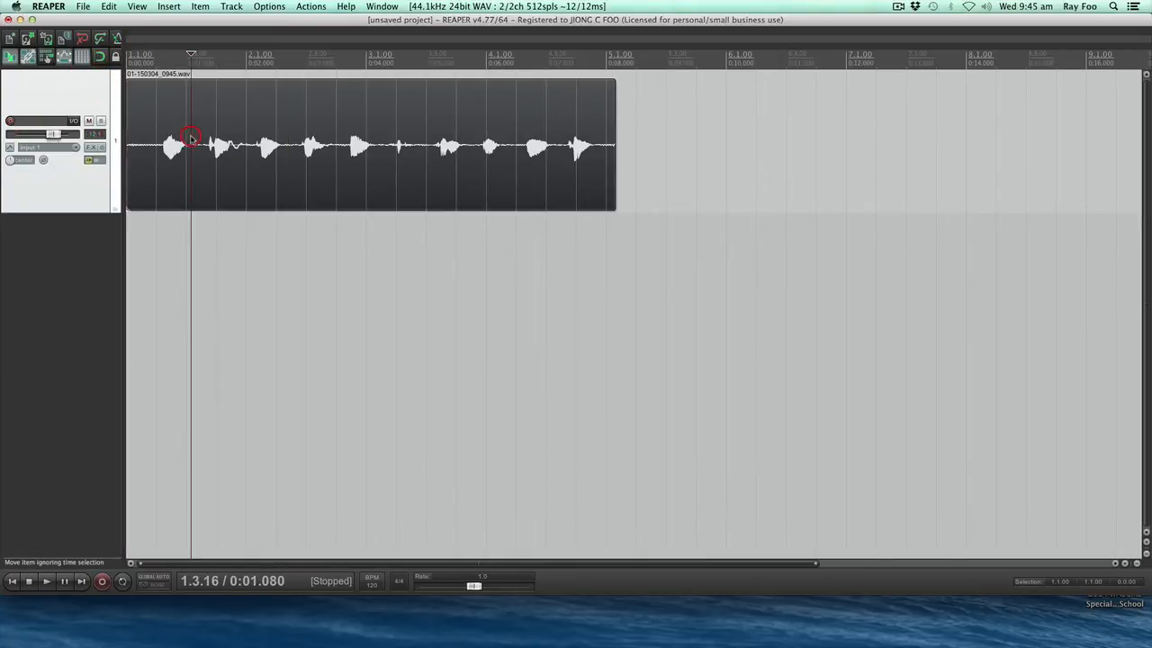
{"action": "key", "text": "s"}
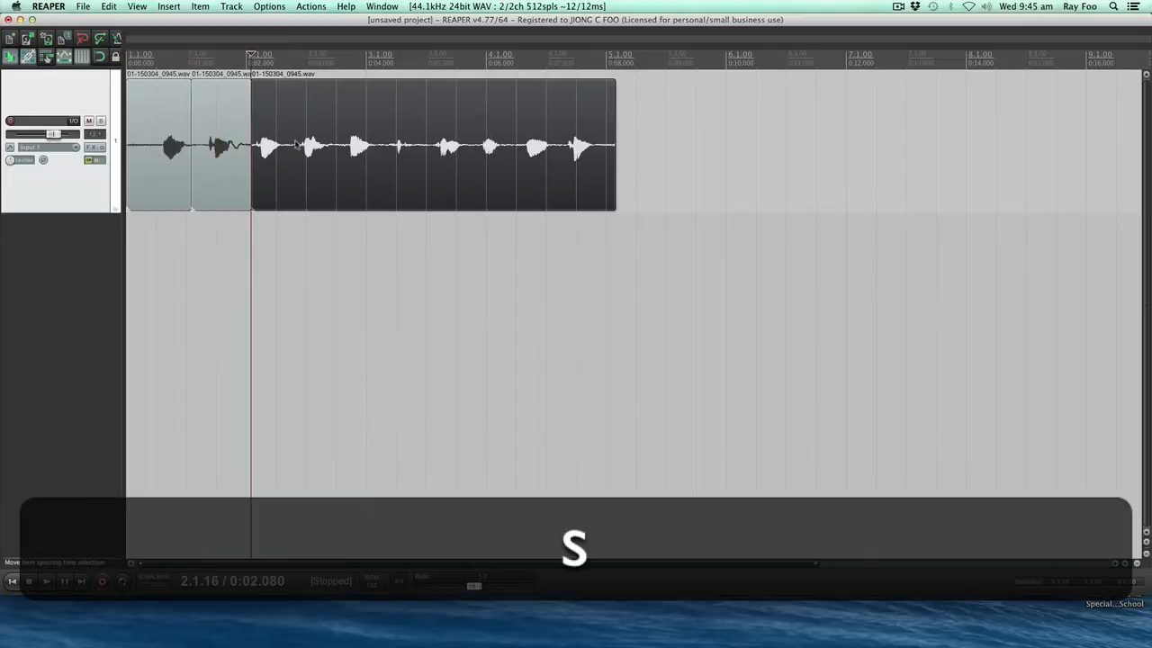